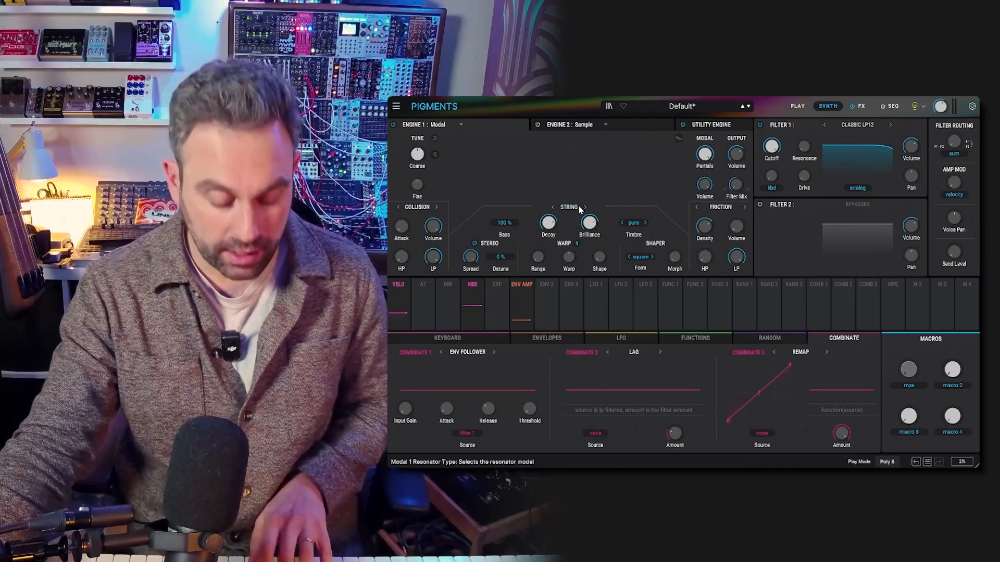
- Switch the Modal engine's resonator model from String to Beam
{"action": "left_click", "coordinate": [584, 208]}
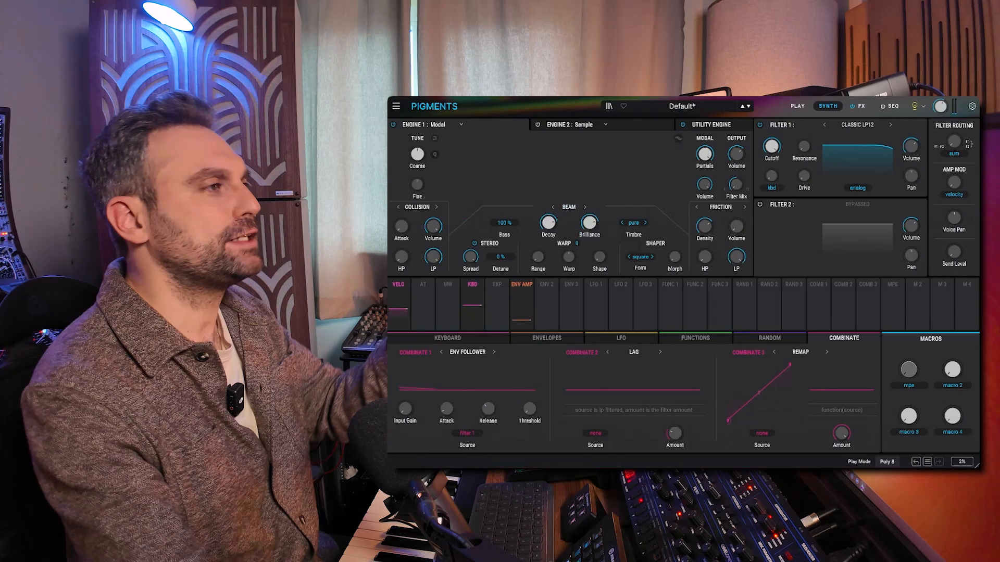
- Switch to the Play performance view and tweak the Beam resonator's Warp amount
{"action": "left_click", "coordinate": [797, 106]}
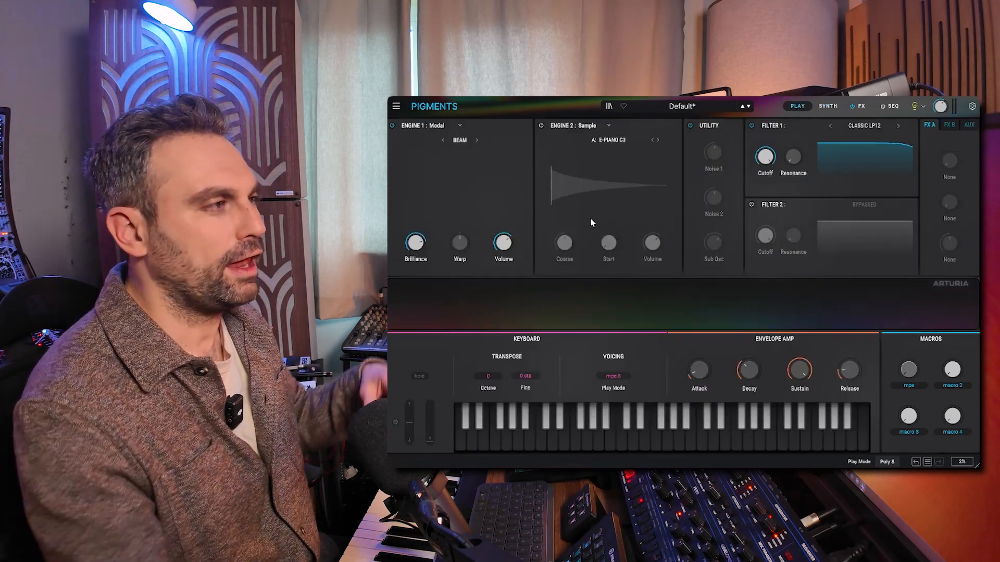
{"action": "mouse_move", "coordinate": [577, 193]}
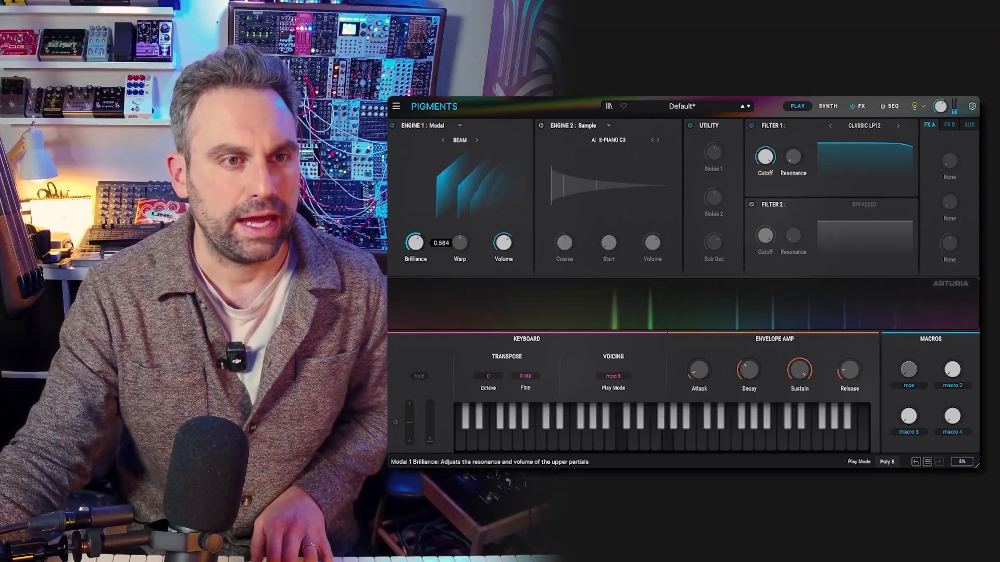
{"action": "left_click_drag", "start_coordinate": [415, 240], "coordinate": [414, 236]}
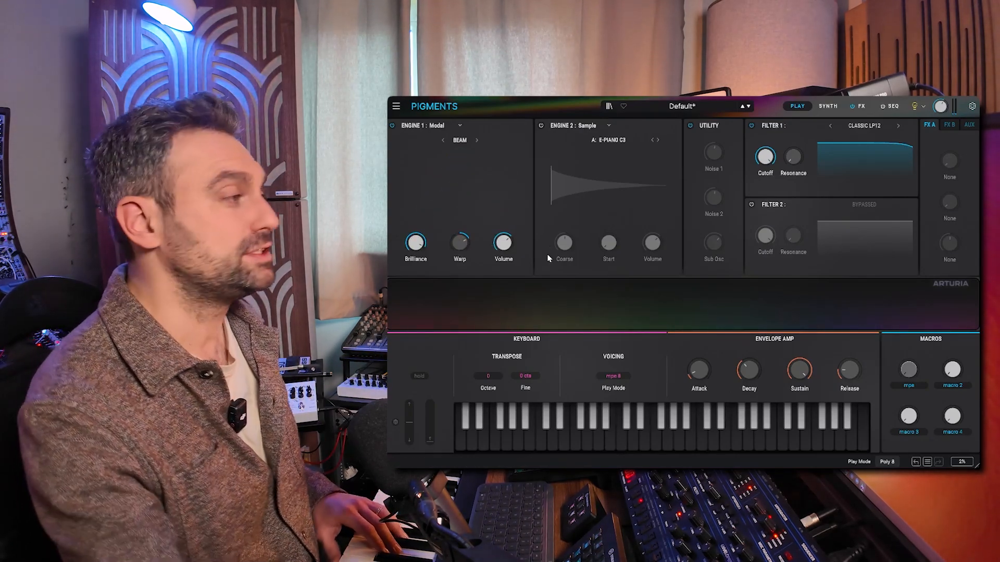
- Return to the Synth editor and change the modal engine's exciter from Friction to Noise
{"action": "left_click", "coordinate": [827, 106]}
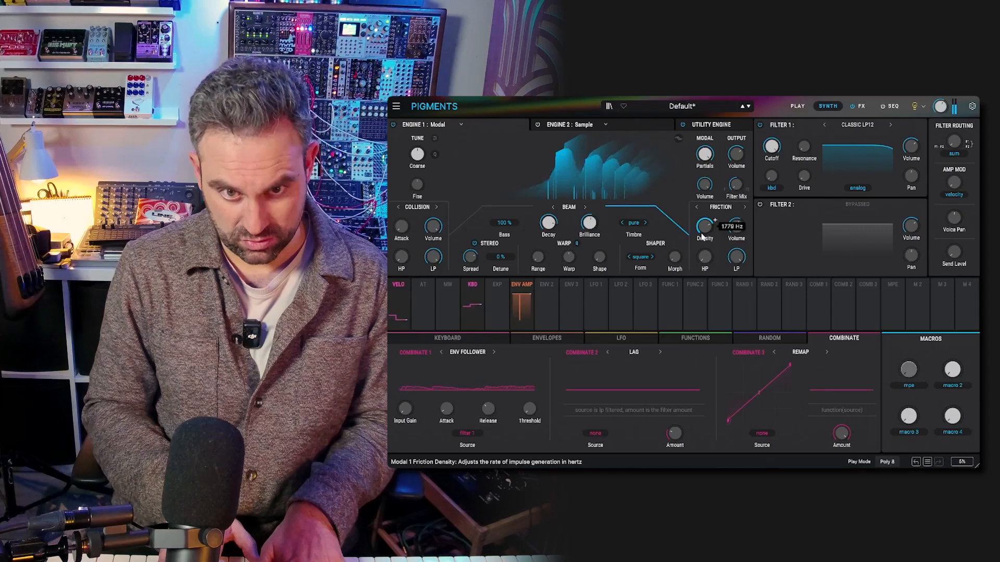
{"action": "left_click", "coordinate": [719, 206]}
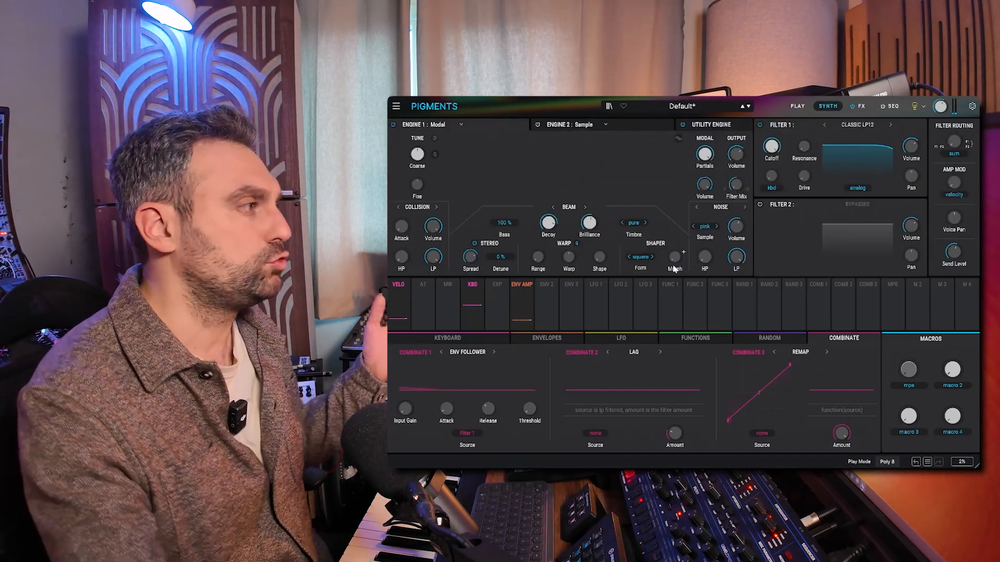
{"action": "left_click", "coordinate": [546, 338]}
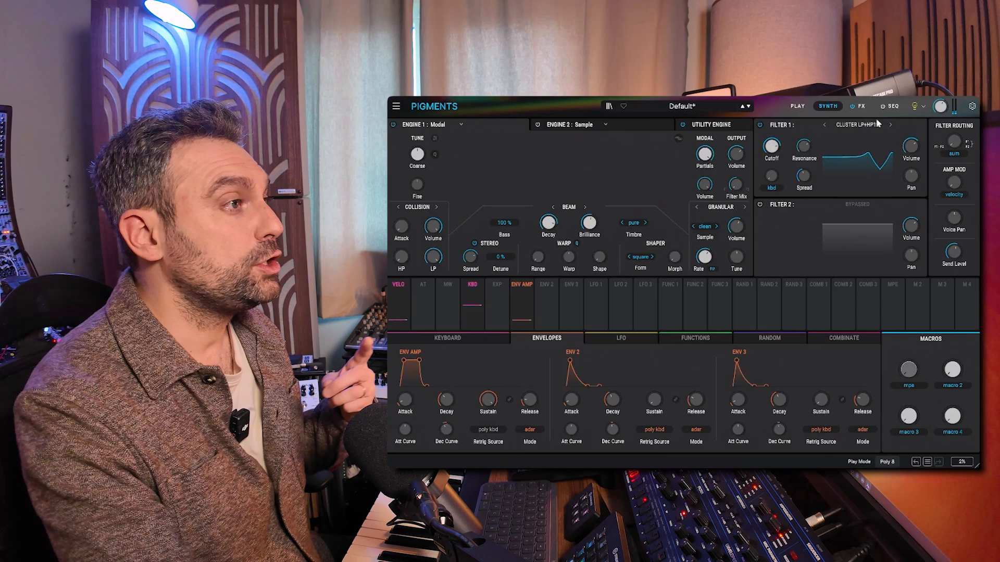
- Open the Filter 1 type list from the Cluster LPHP12 filter name
{"action": "left_click", "coordinate": [854, 124]}
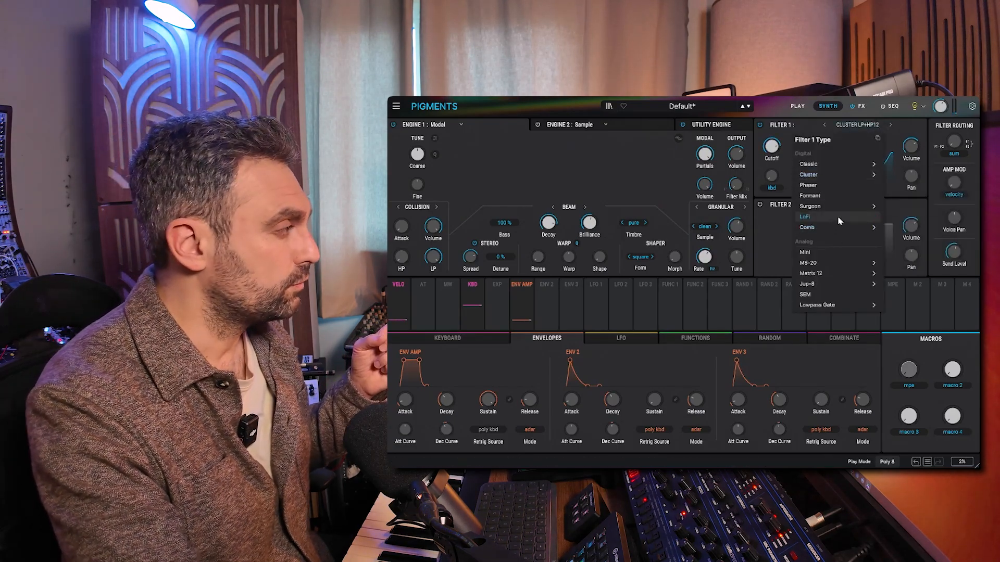
- Set Filter 1 to the LoFi filter type and go to the FX page
{"action": "left_click", "coordinate": [805, 217]}
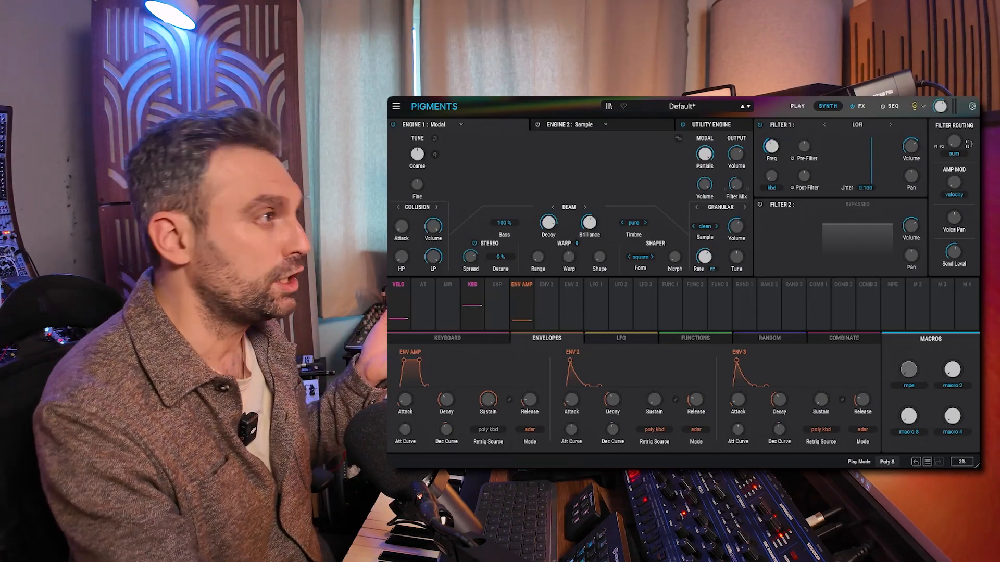
{"action": "left_click", "coordinate": [859, 106]}
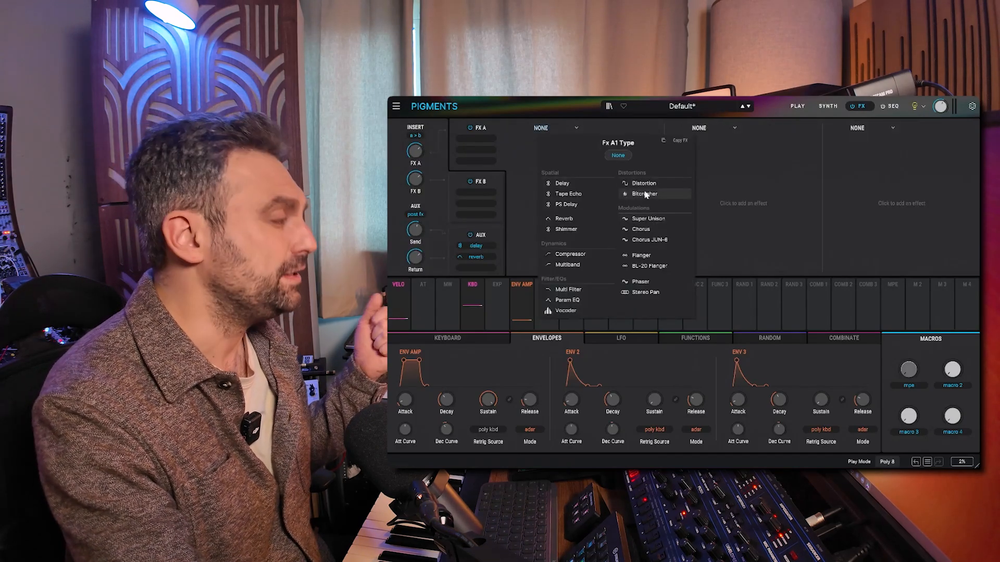
{"action": "left_click", "coordinate": [827, 107]}
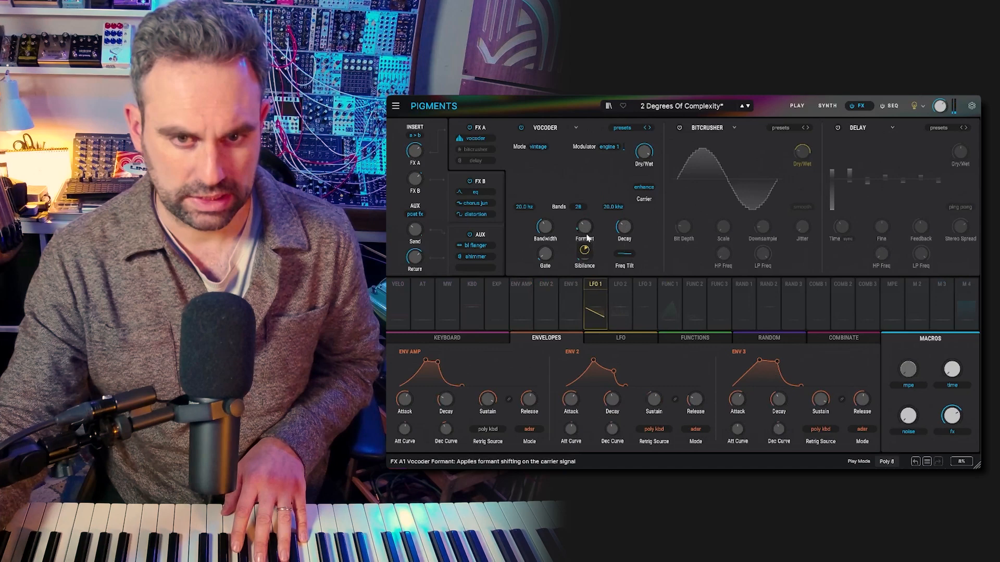
- Adjust the vocoder's formant shift and set its modulator source to audio in
{"action": "left_click", "coordinate": [594, 283]}
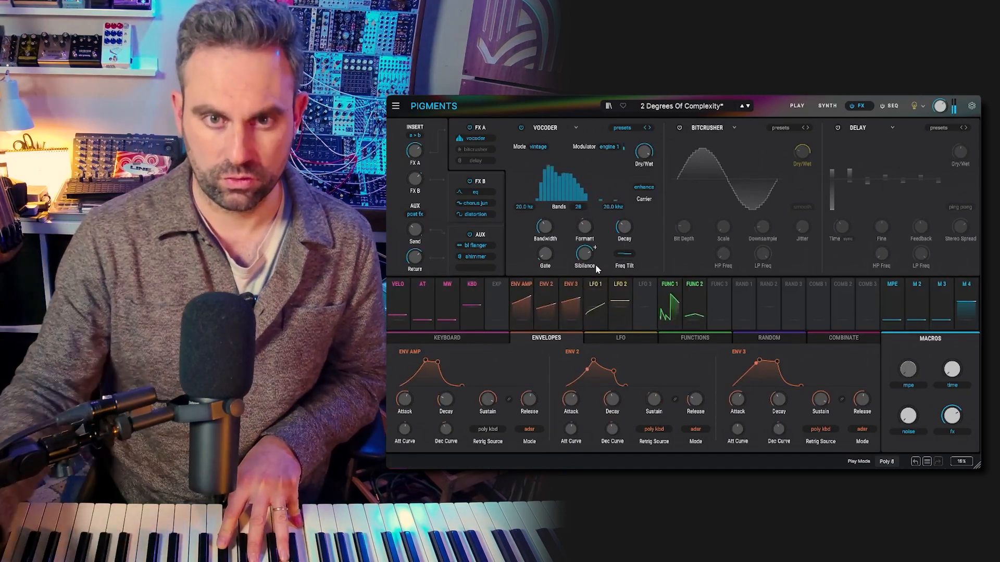
{"action": "mouse_move", "coordinate": [614, 145]}
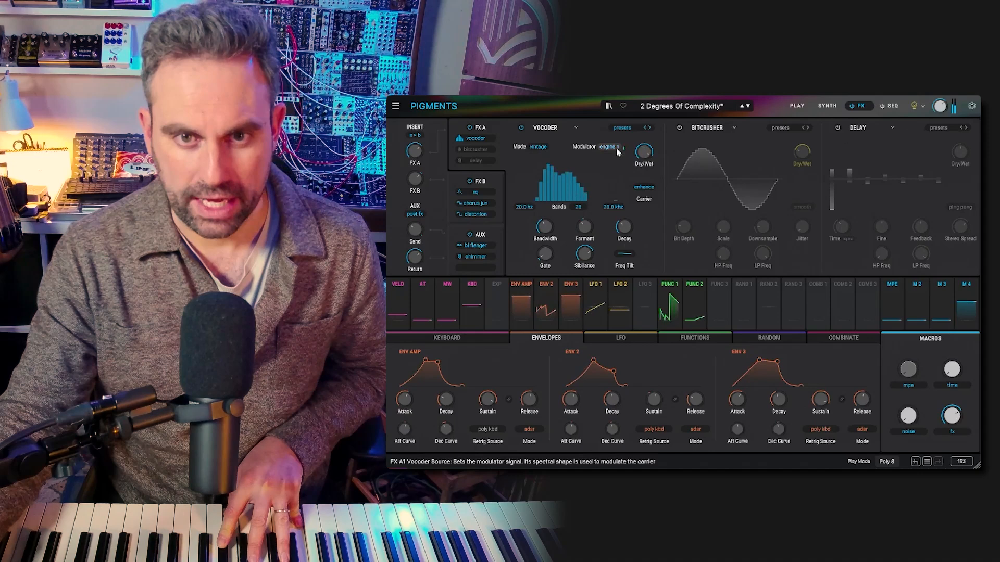
{"action": "left_click", "coordinate": [825, 105]}
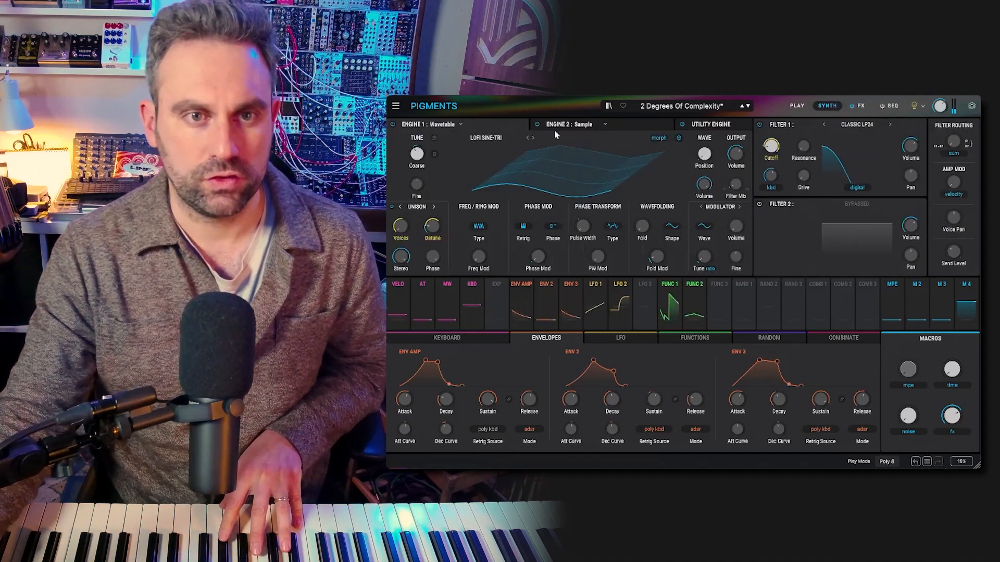
{"action": "left_click", "coordinate": [860, 106]}
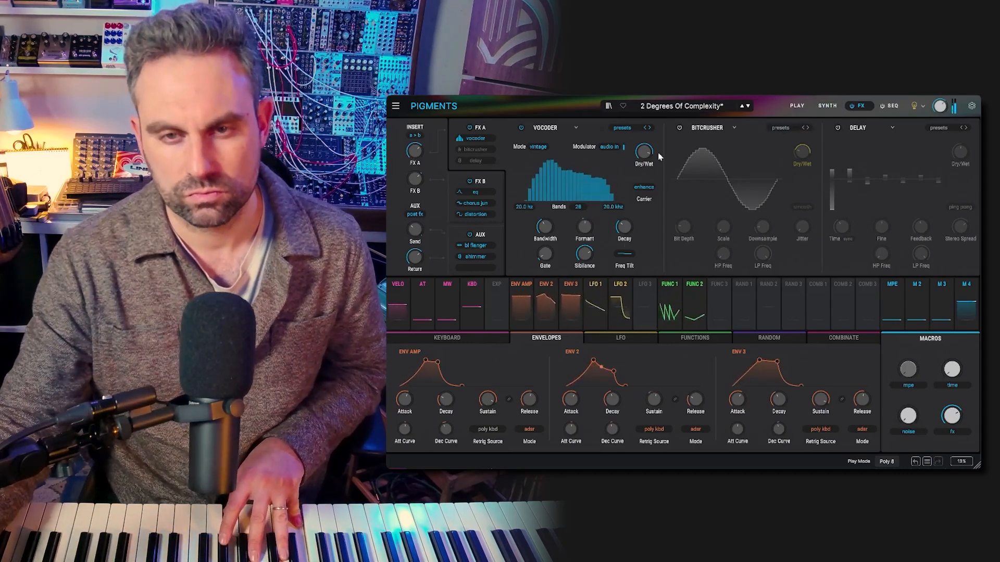
- Raise the vocoder's Sibilance to about 30.6% and return to the Synth page
{"action": "left_click", "coordinate": [644, 153]}
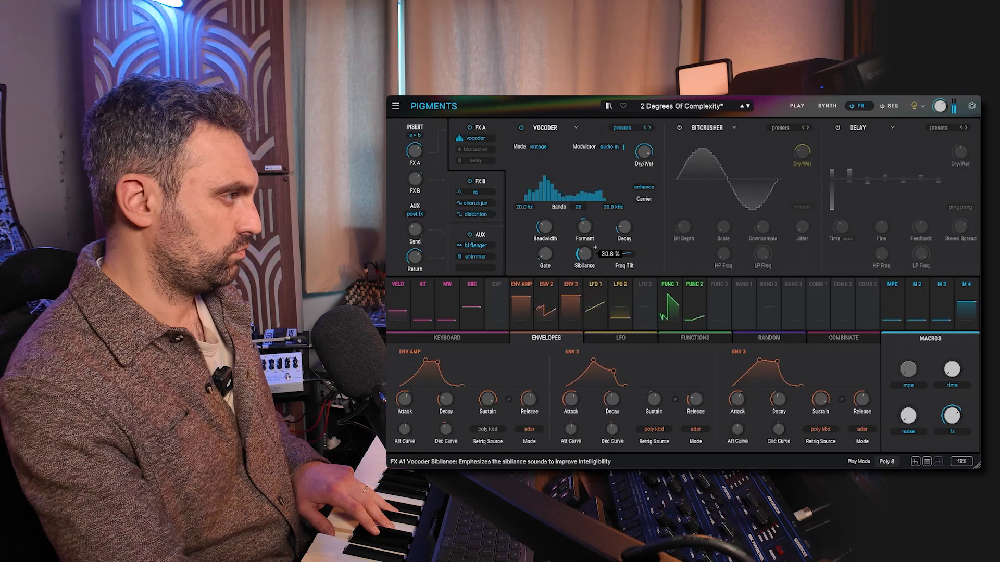
{"action": "left_click", "coordinate": [827, 105]}
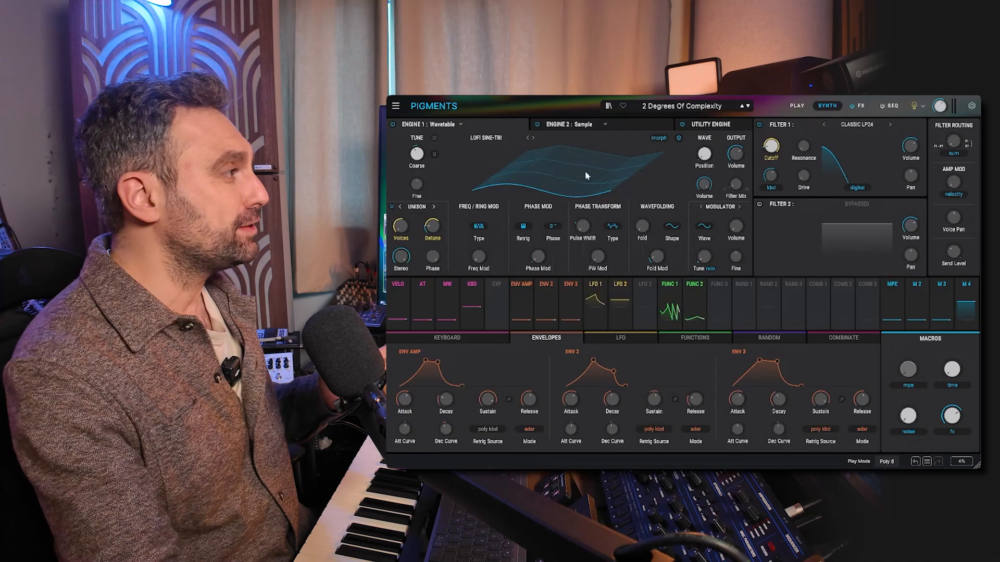
- Show the Random modulators and change Random 1 from Turing to the plain Random type
{"action": "left_click", "coordinate": [768, 338]}
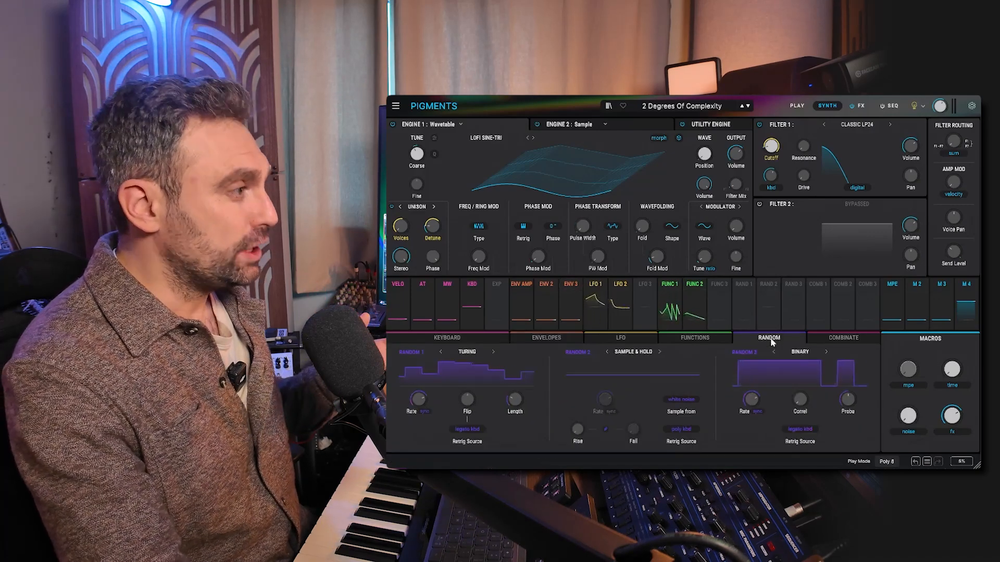
{"action": "left_click", "coordinate": [492, 352]}
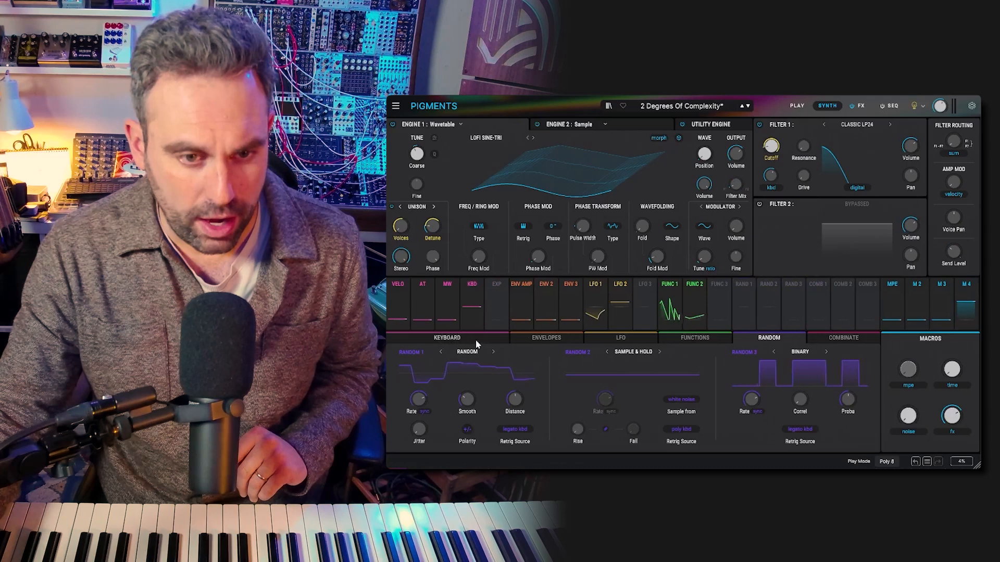
- Route Random 1 to a parameter via Assign mode and raise its Distance to 110%
{"action": "left_click", "coordinate": [743, 284]}
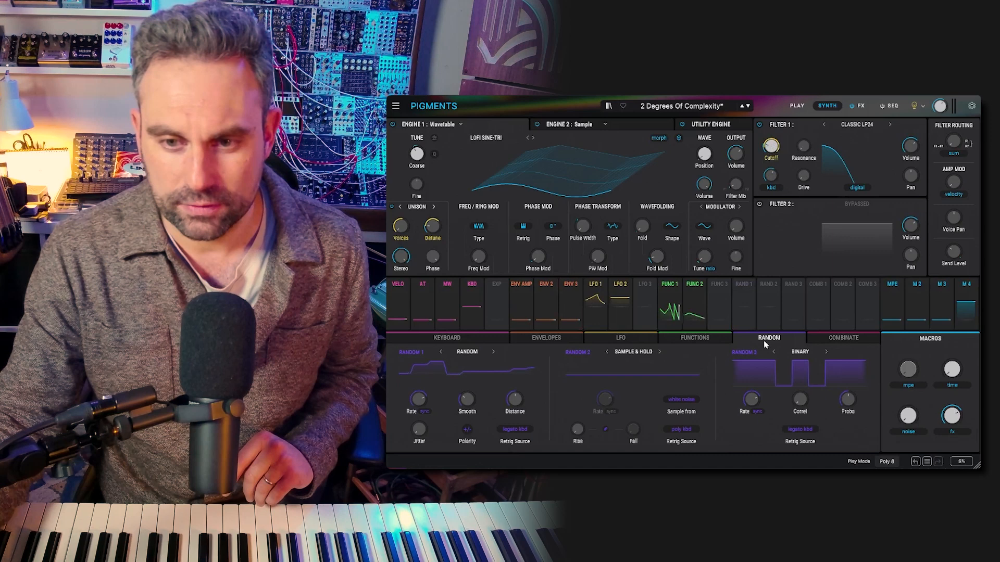
{"action": "left_click", "coordinate": [717, 284]}
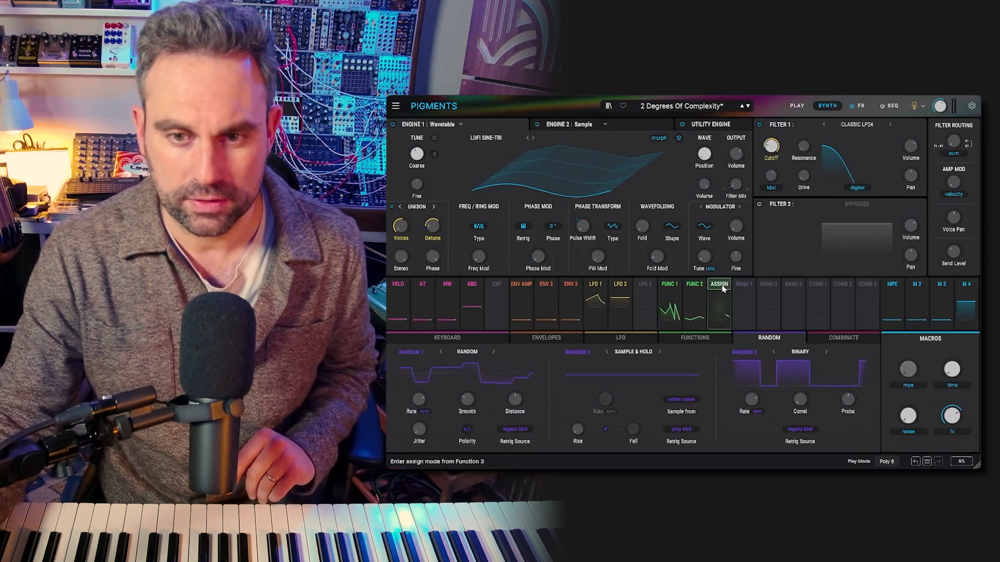
{"action": "left_click", "coordinate": [569, 283]}
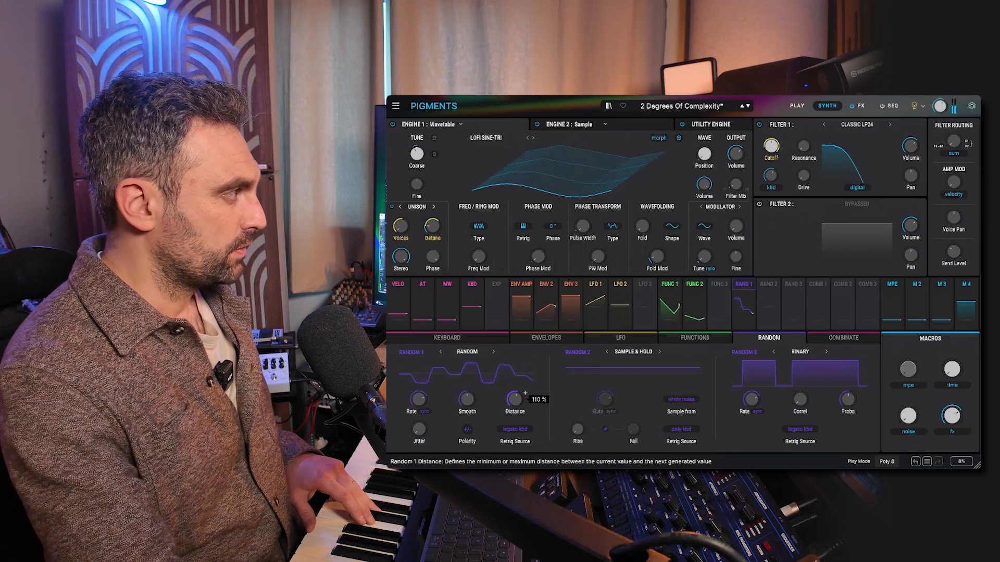
{"action": "left_click", "coordinate": [466, 351]}
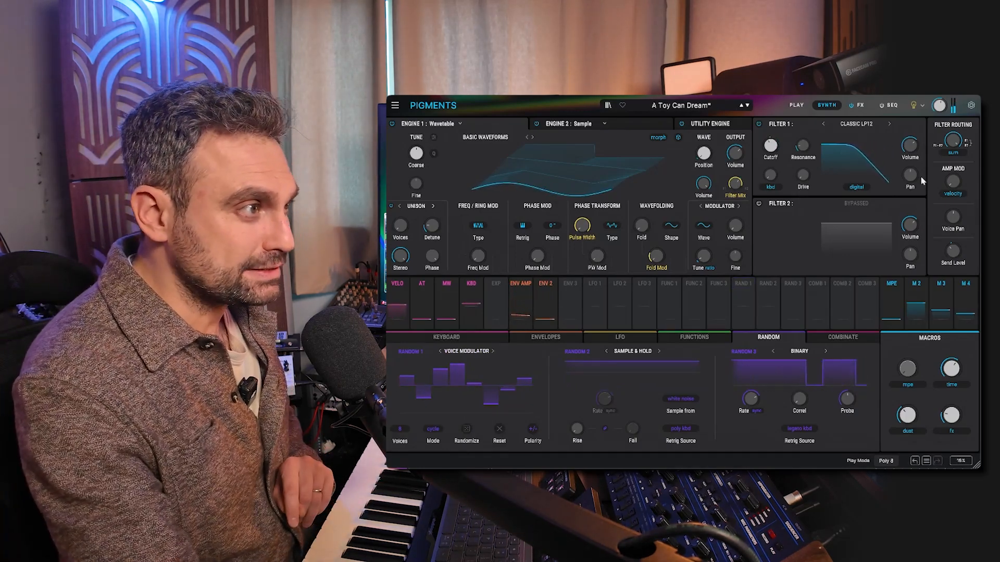
{"action": "mouse_move", "coordinate": [937, 207]}
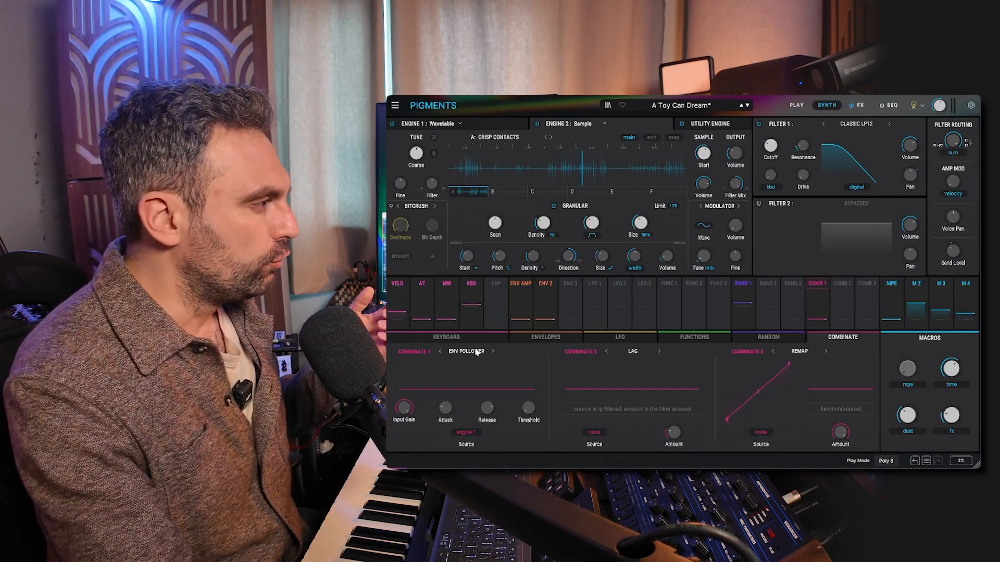
{"action": "left_click", "coordinate": [466, 351]}
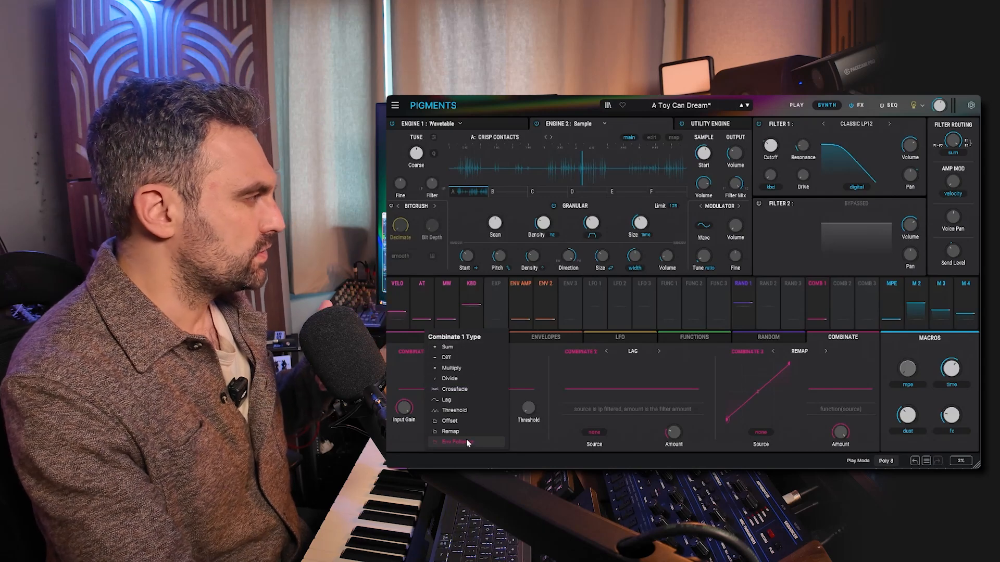
{"action": "left_click", "coordinate": [455, 442]}
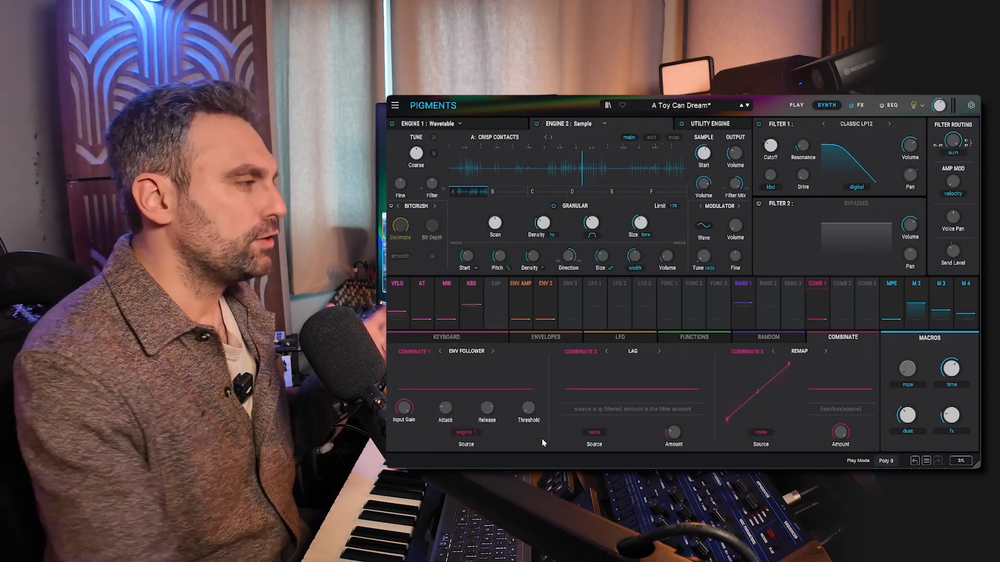
{"action": "left_click", "coordinate": [465, 433]}
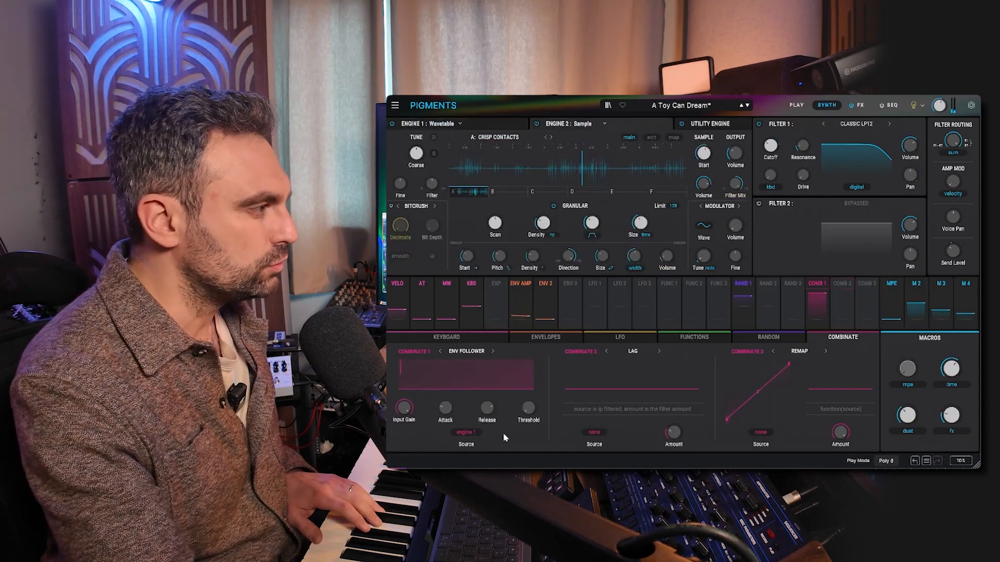
- Set the Combinate 1 envelope follower's source to Engine 2 instead of Engine 1
{"action": "left_click", "coordinate": [465, 434]}
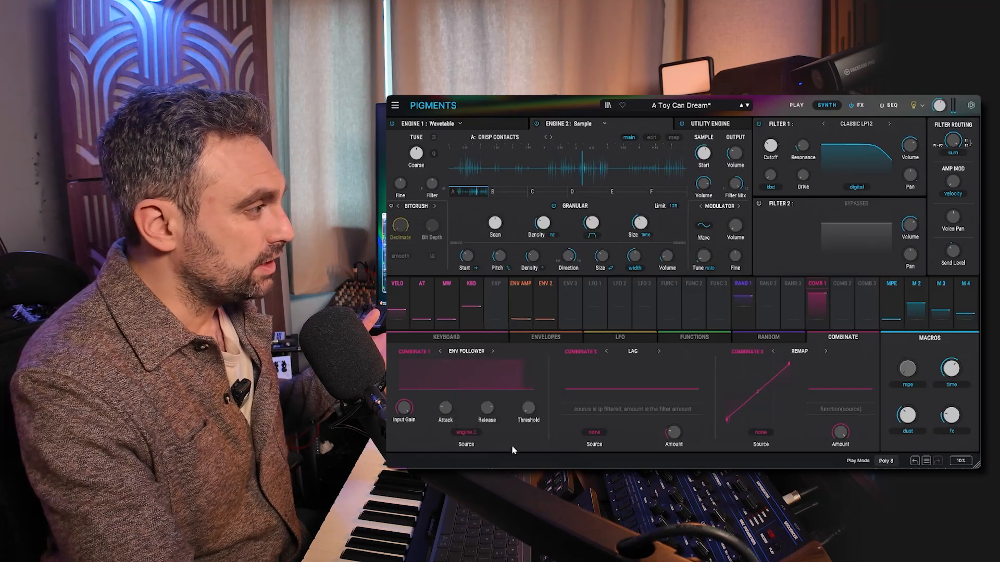
{"action": "mouse_move", "coordinate": [582, 122]}
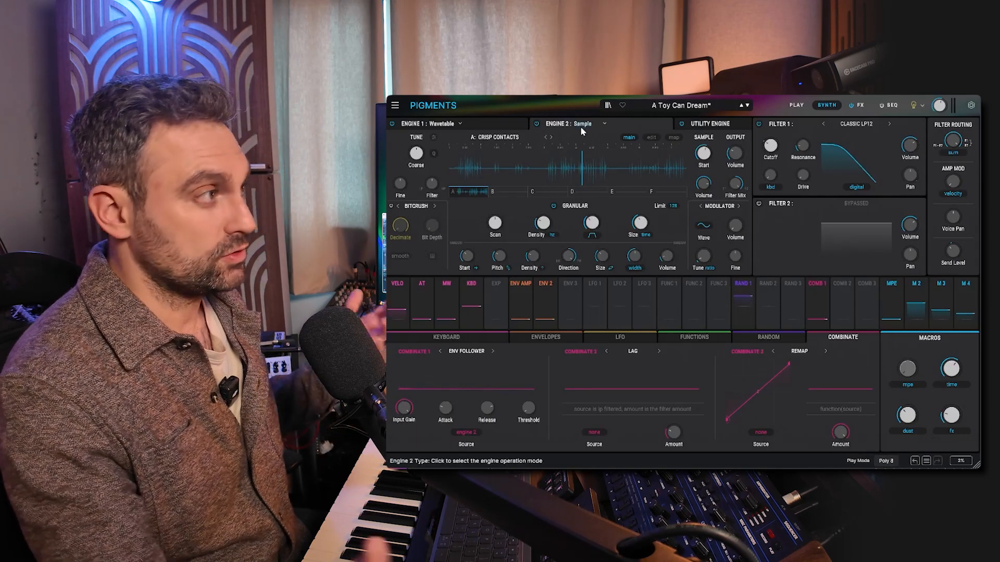
{"action": "mouse_move", "coordinate": [637, 204]}
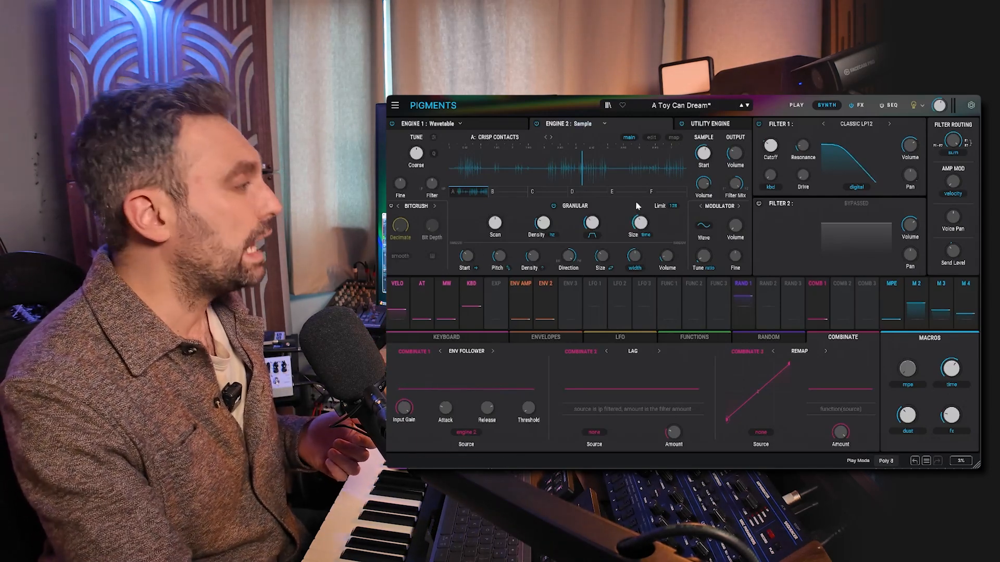
{"action": "mouse_move", "coordinate": [464, 258]}
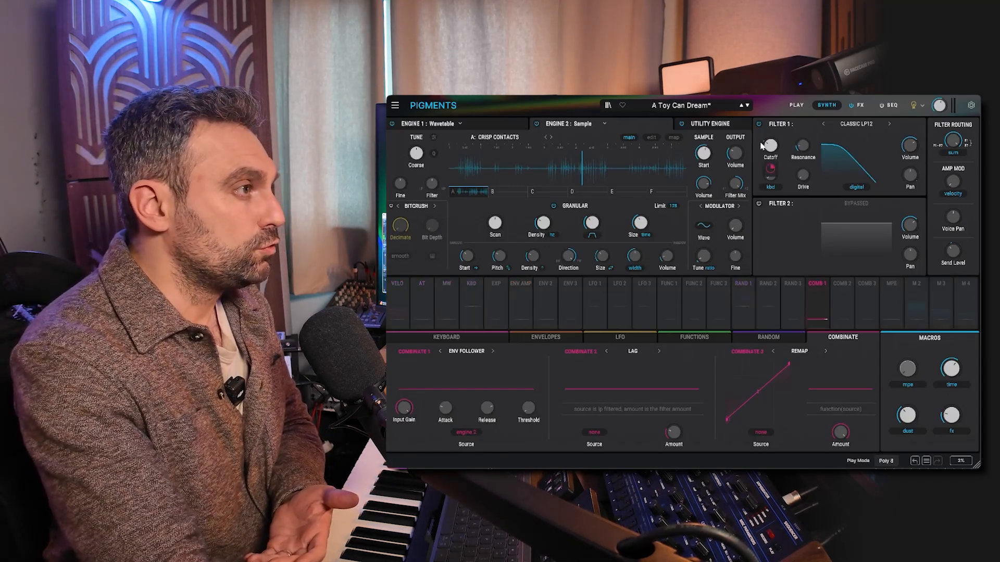
{"action": "mouse_move", "coordinate": [769, 146]}
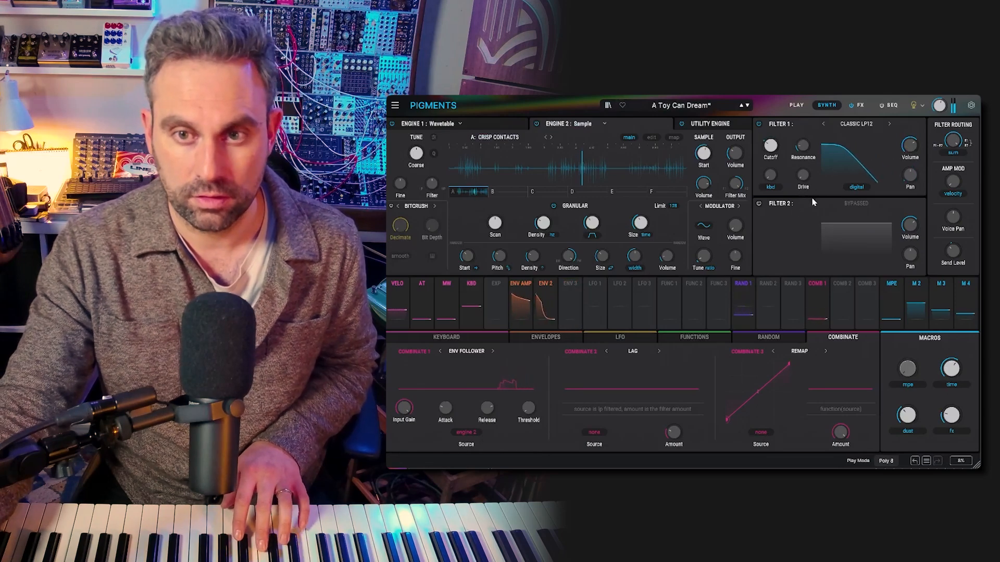
{"action": "left_click", "coordinate": [568, 283]}
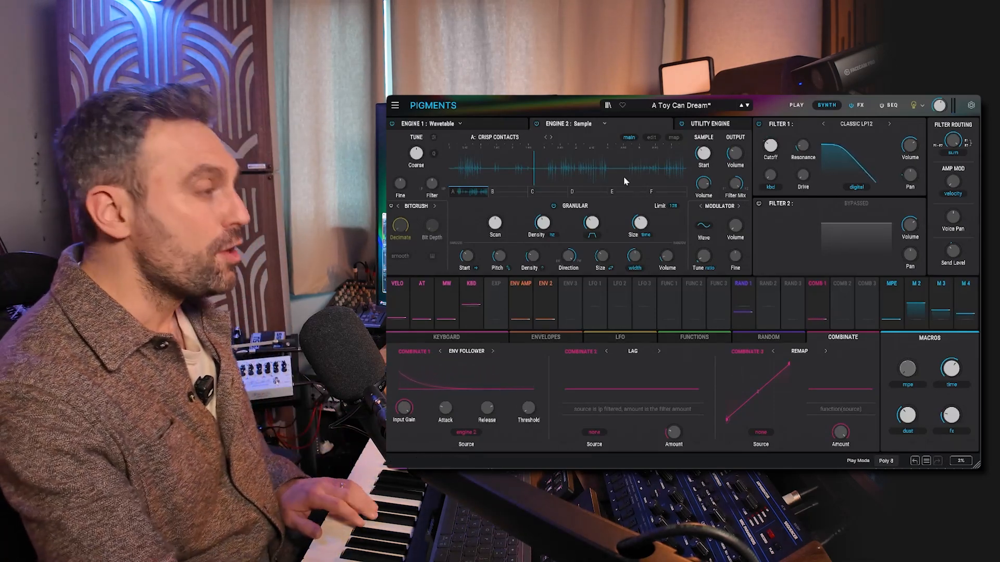
{"action": "mouse_move", "coordinate": [494, 223]}
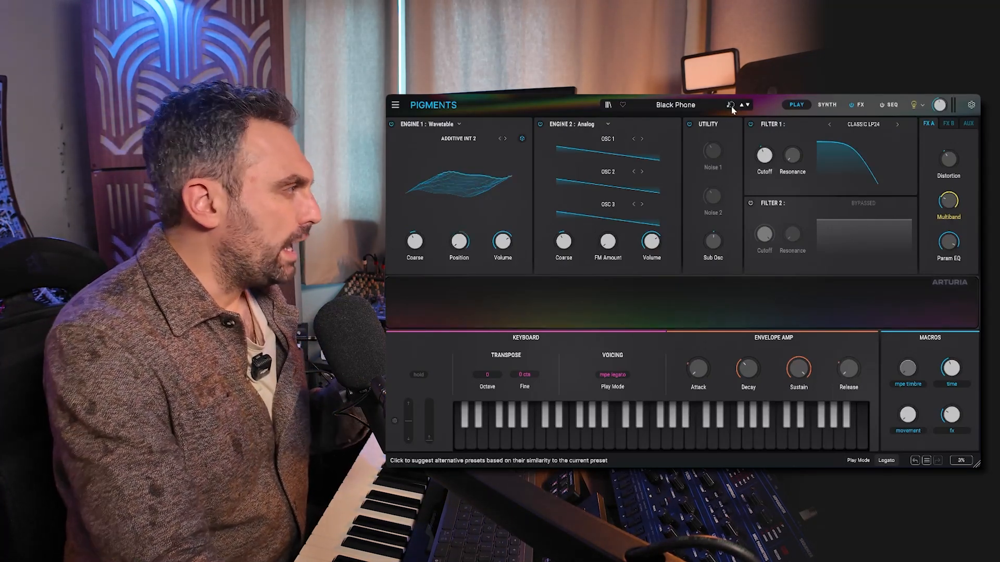
- Show the Similar Presets list for the loaded Black Phone preset
{"action": "left_click", "coordinate": [730, 104]}
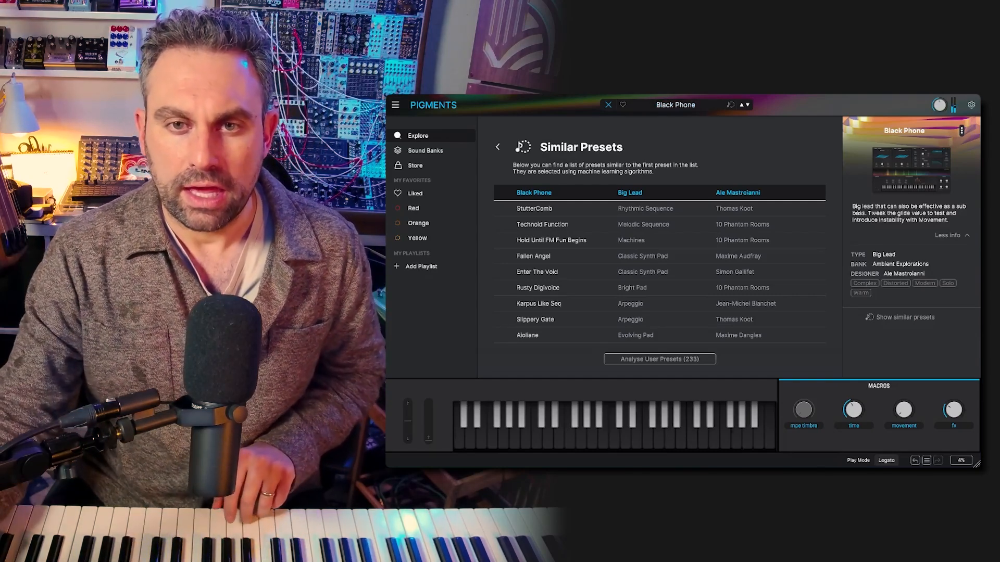
{"action": "mouse_move", "coordinate": [552, 335]}
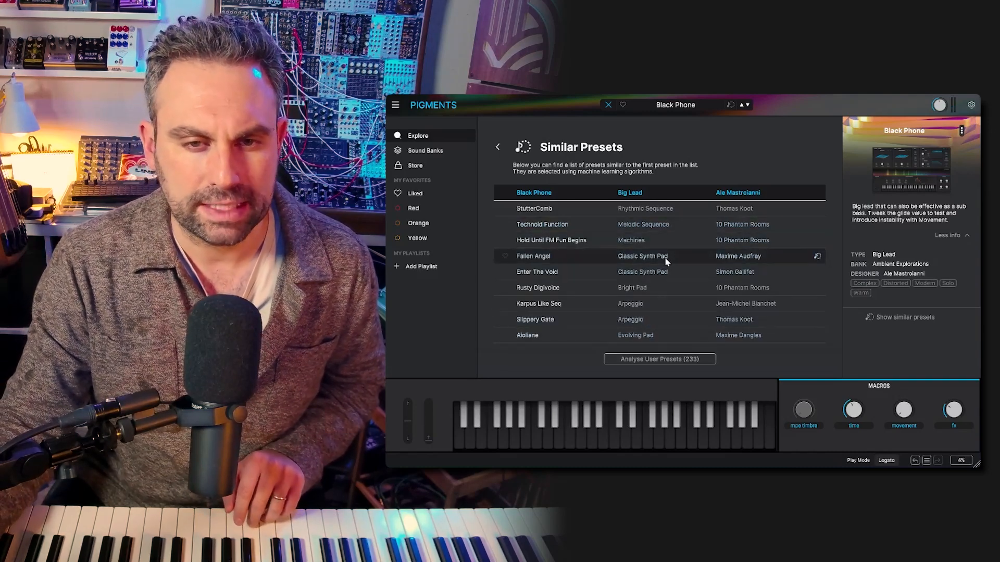
- Audition Fallen Angel from the similar presets, then load Enter The Void
{"action": "left_click", "coordinate": [533, 256]}
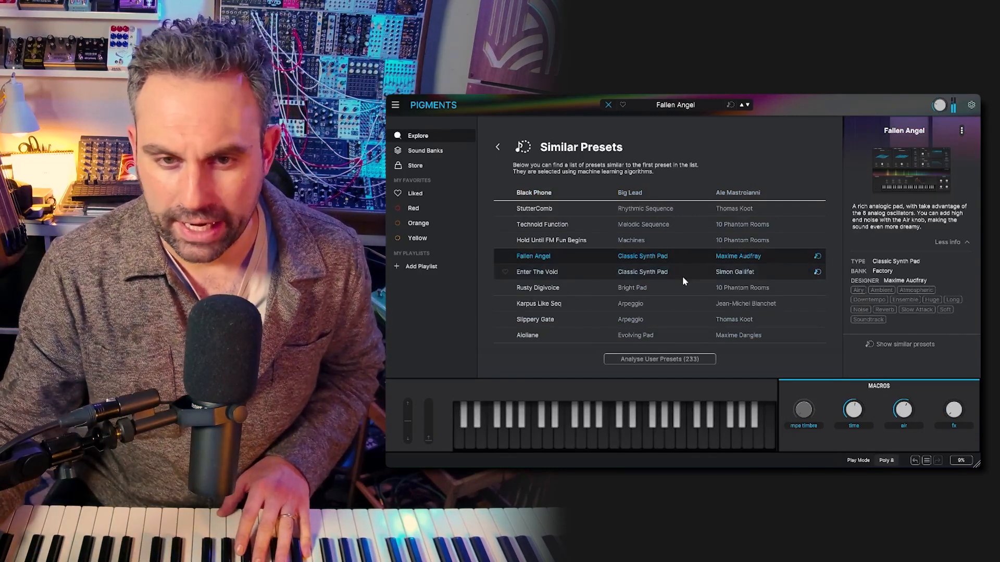
{"action": "left_click", "coordinate": [536, 270]}
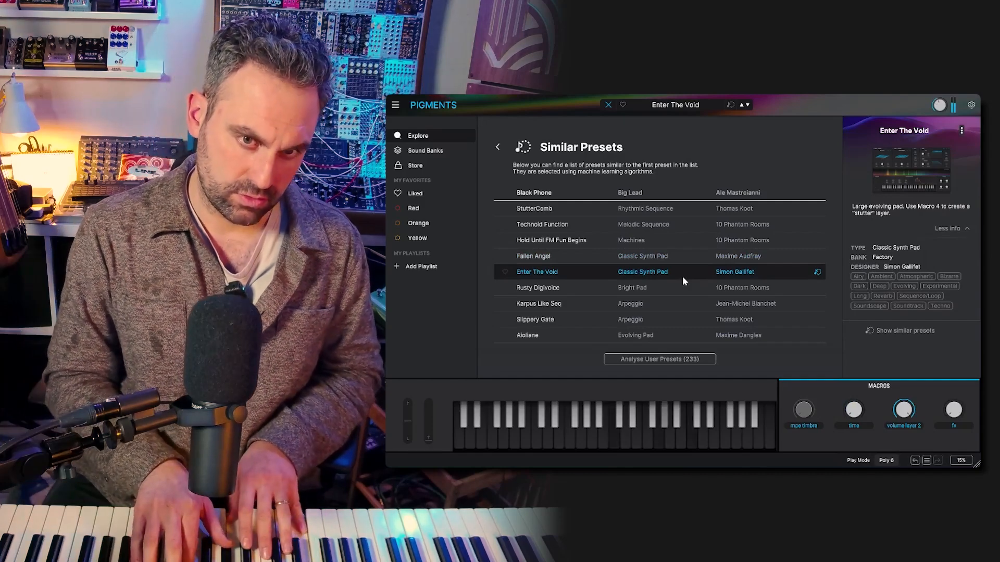